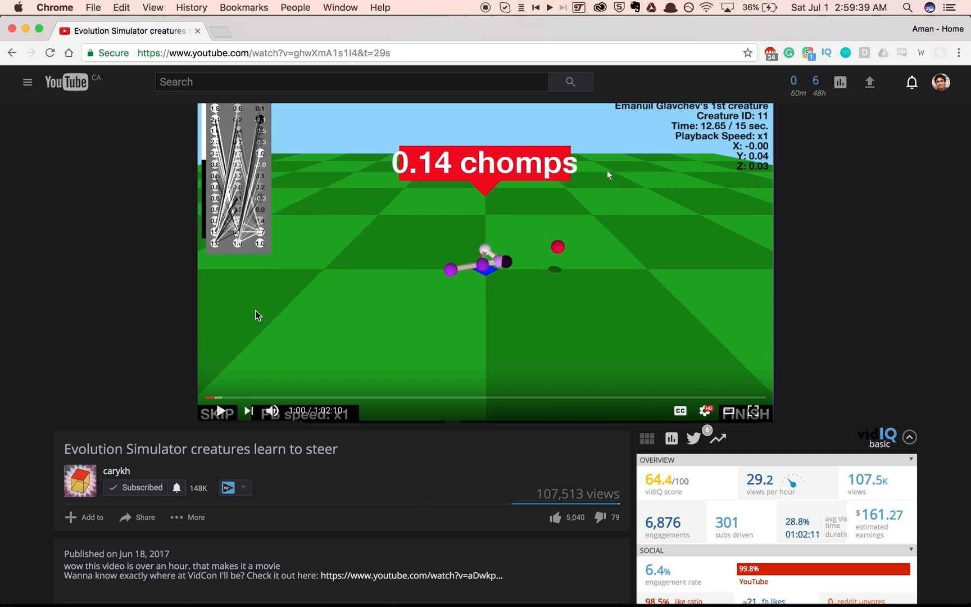
mouse_move(308, 439)
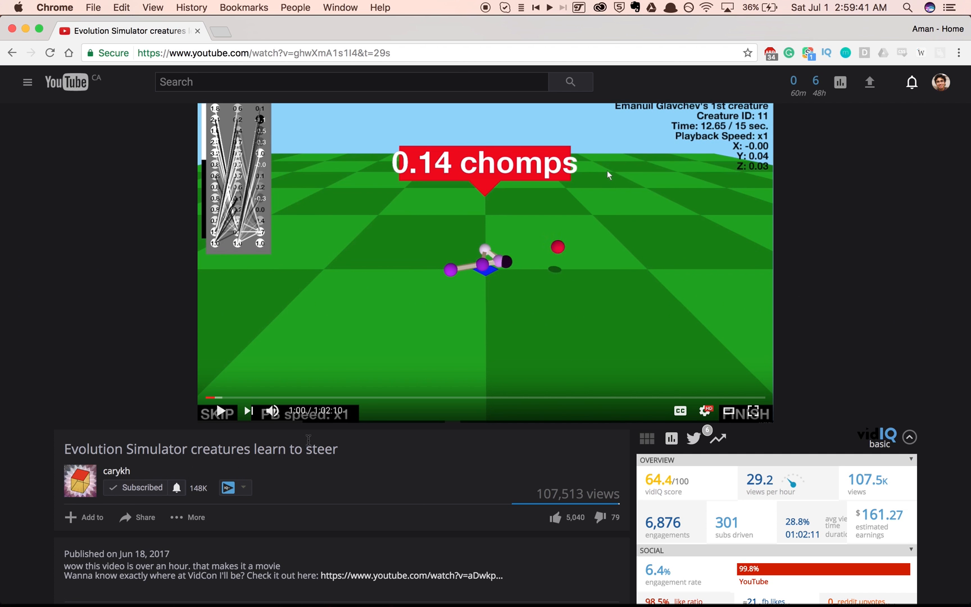
mouse_move(326, 482)
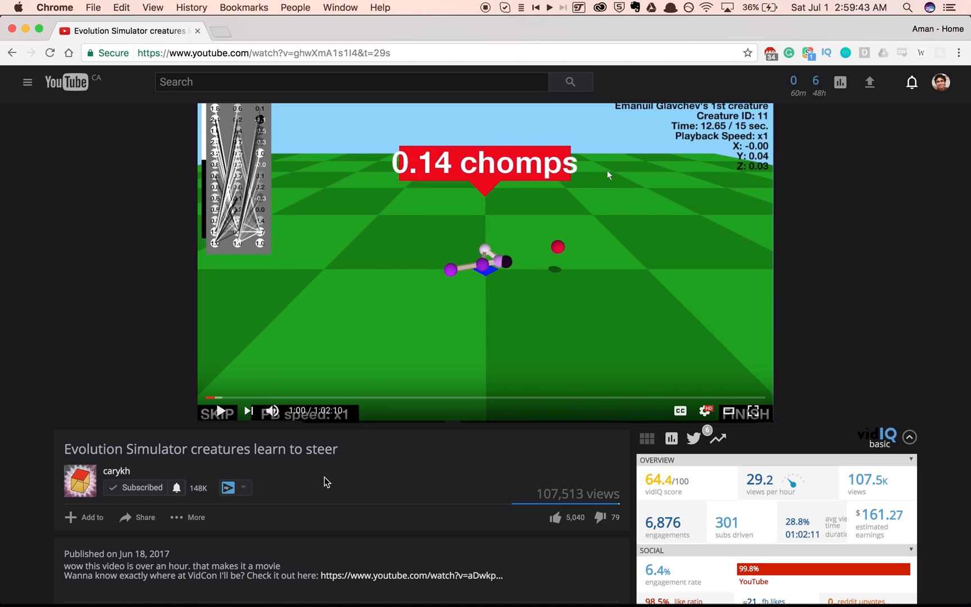
mouse_move(603, 275)
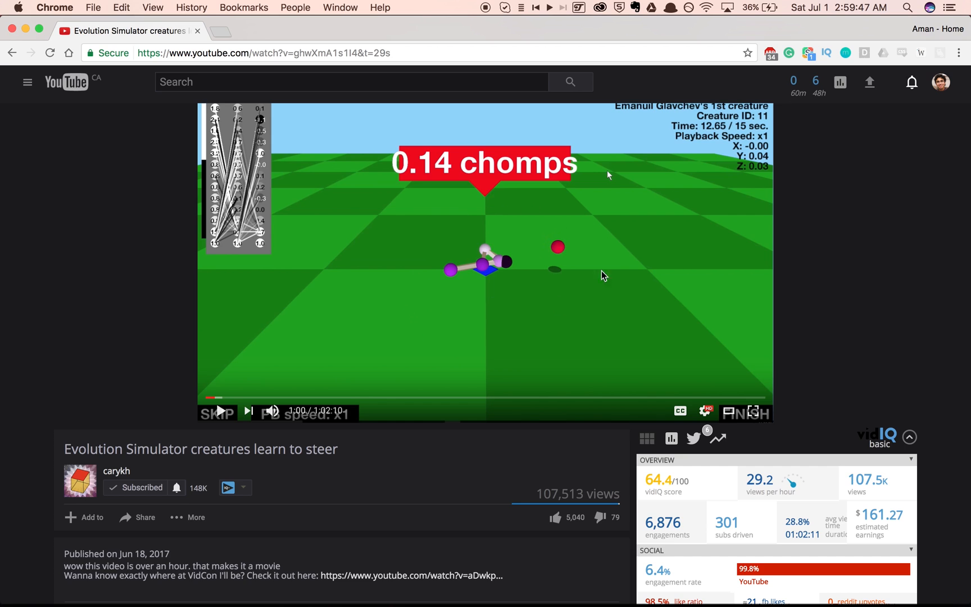
mouse_move(351, 472)
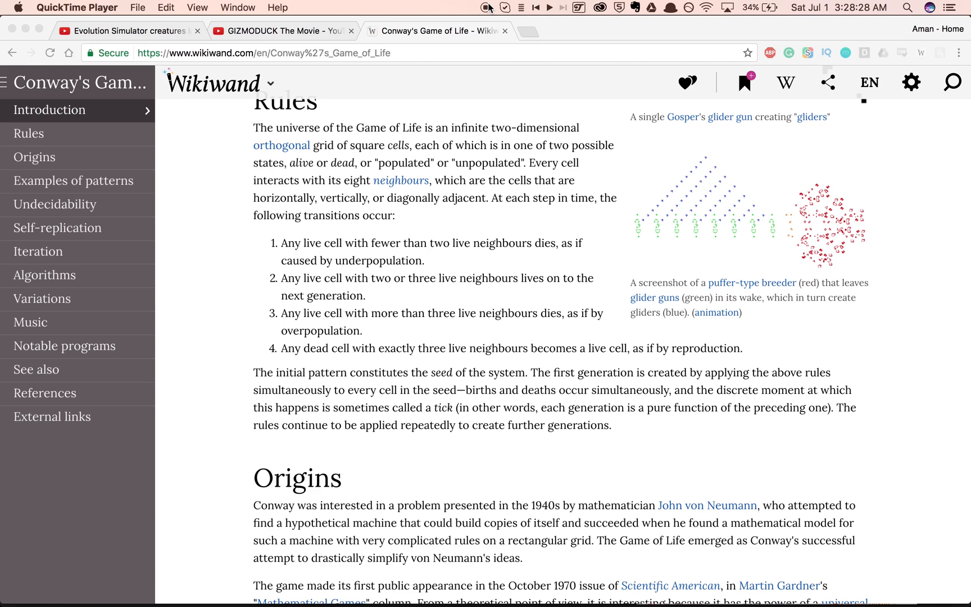
mouse_move(267, 289)
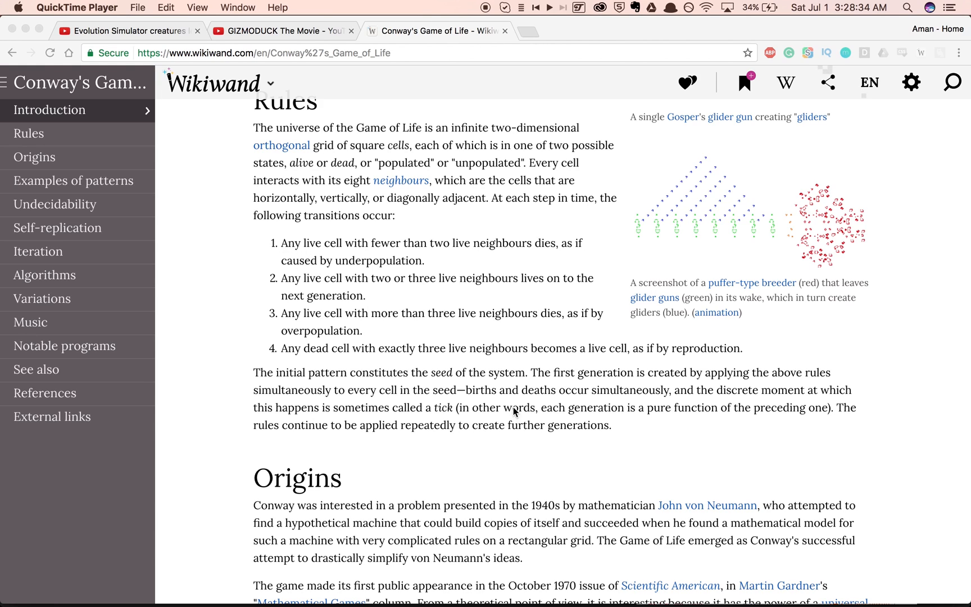
mouse_move(722, 469)
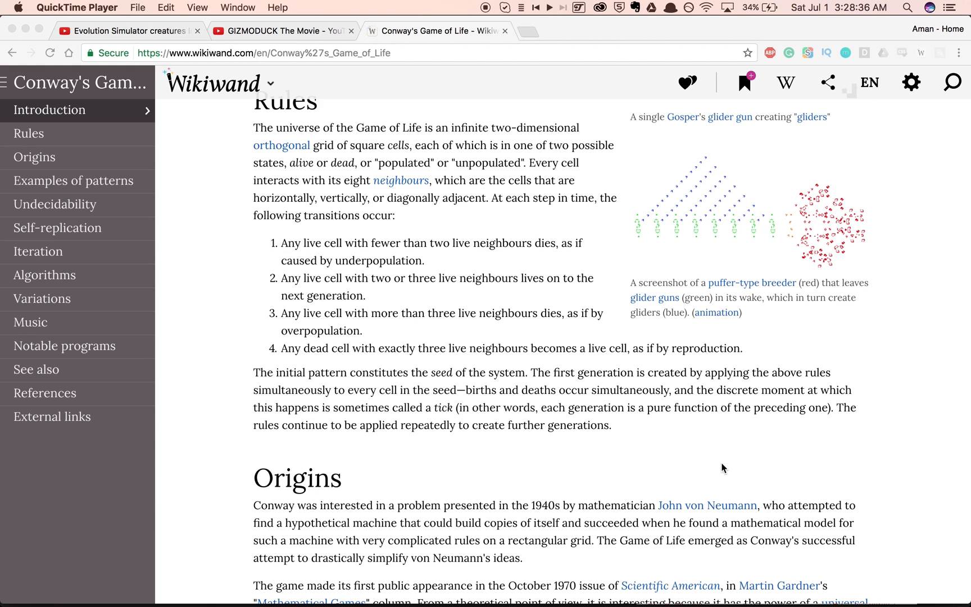
mouse_move(182, 258)
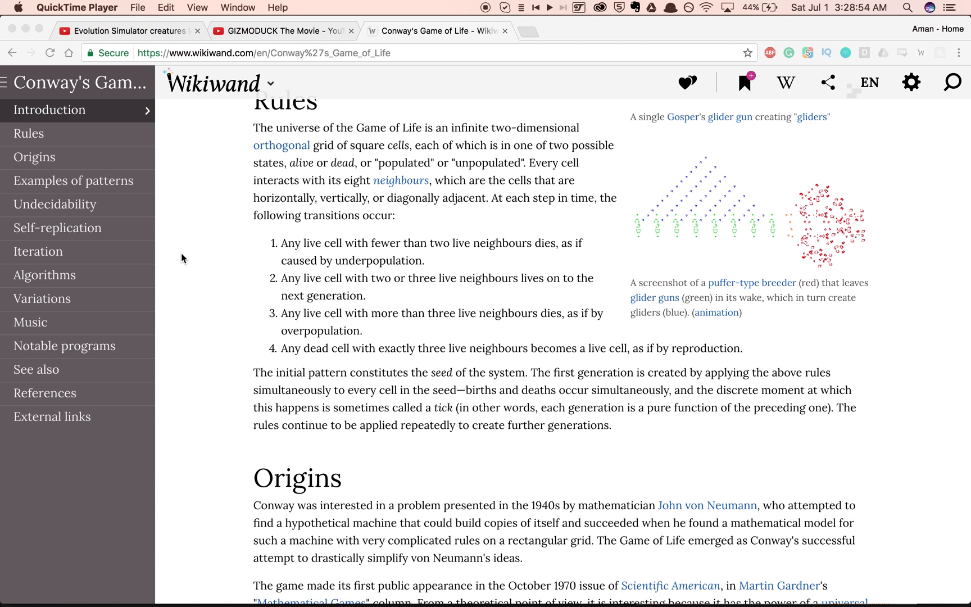
- Start the simulator from its intro screen and lower Pattern Size from 15 to 6
scroll(up, 3)
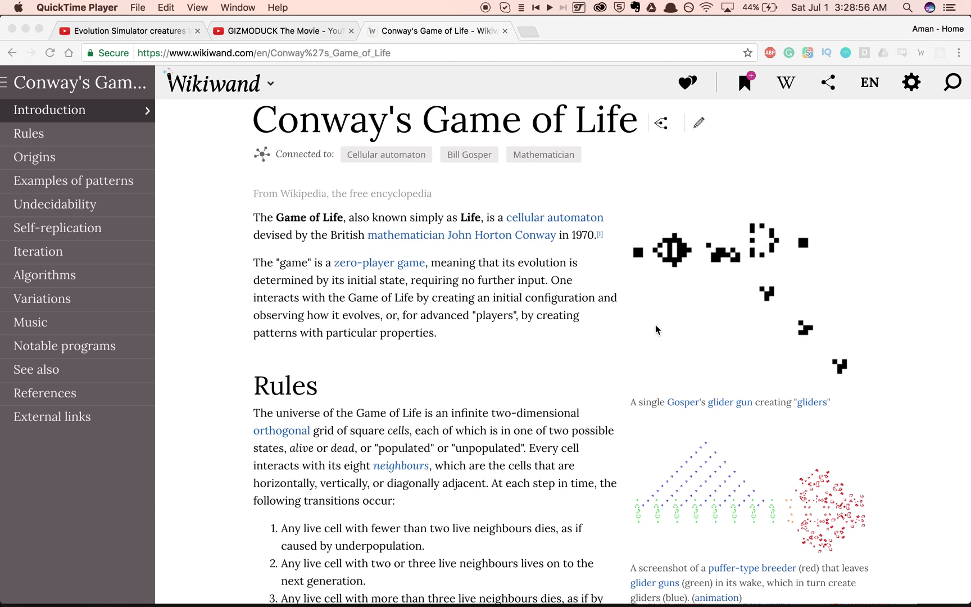
scroll(down, 3)
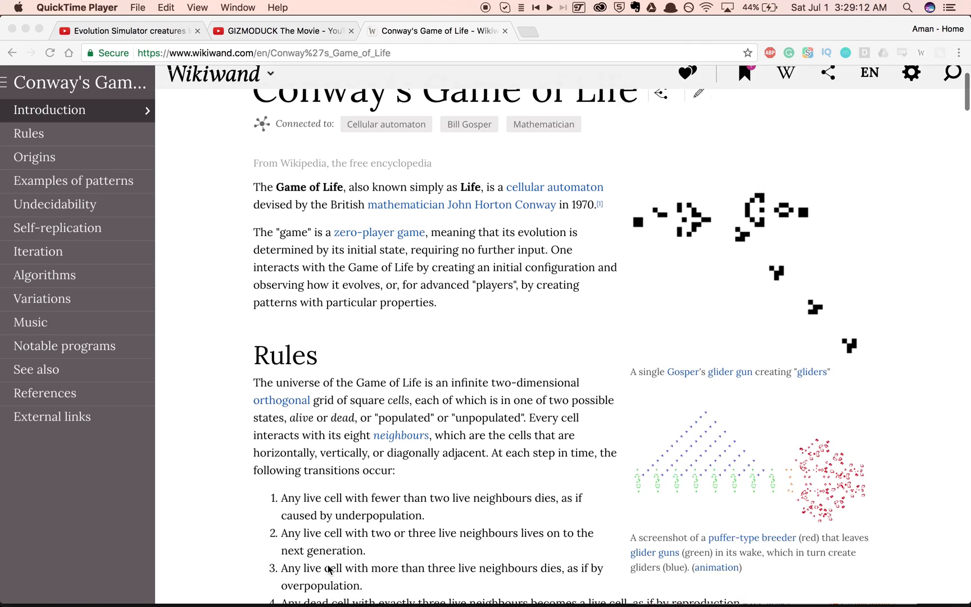
scroll(down, 3)
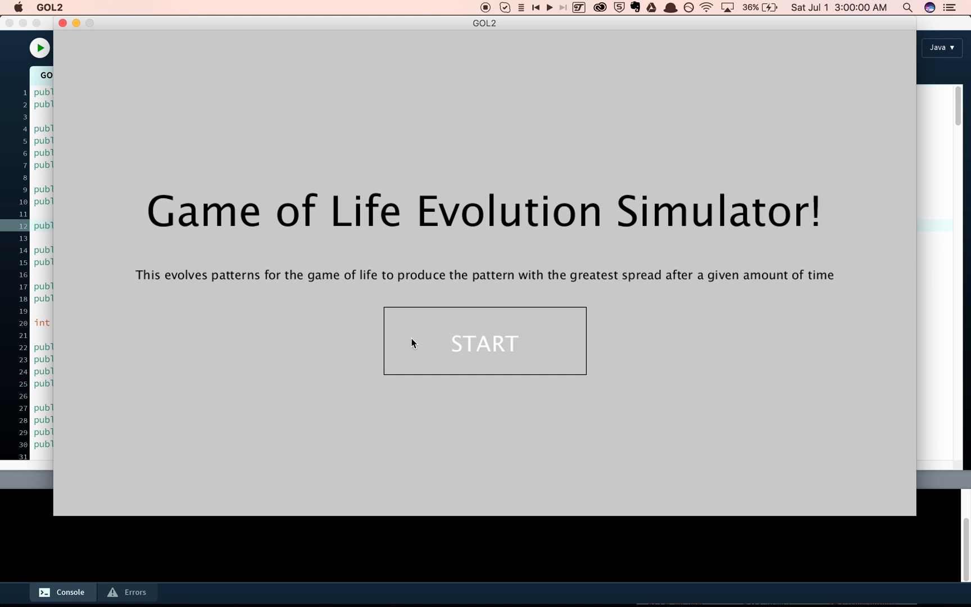
click(483, 341)
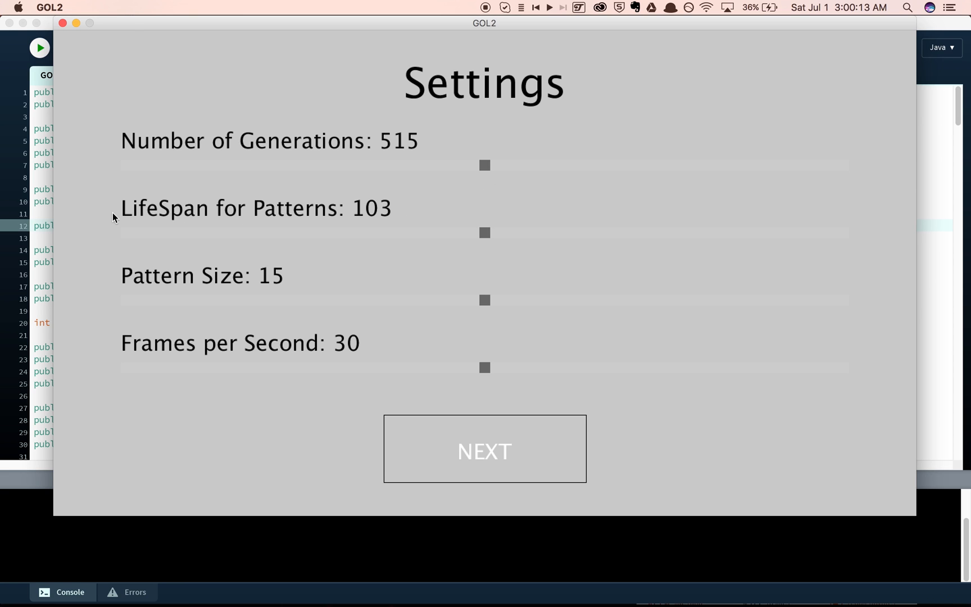
mouse_move(354, 235)
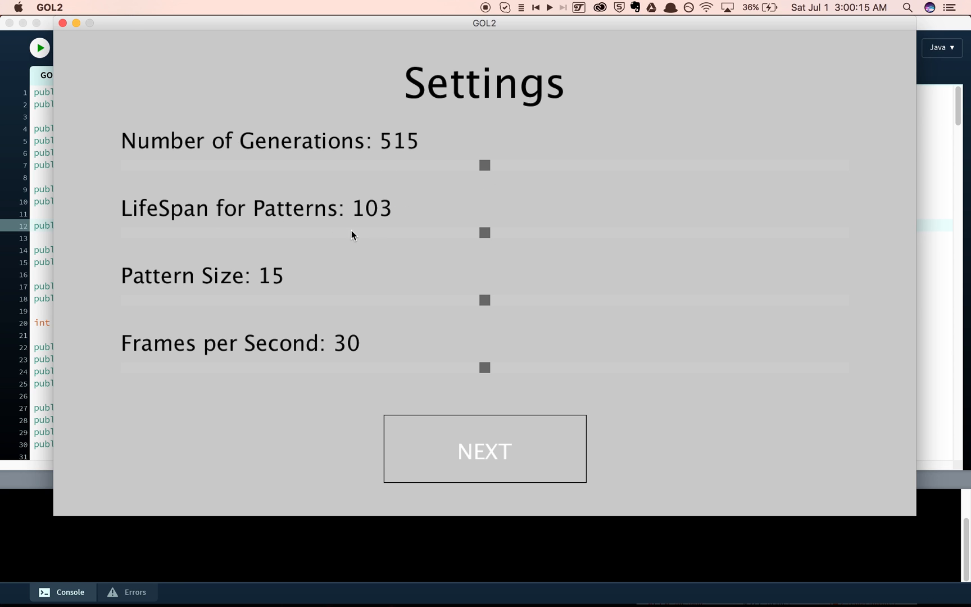
click(485, 232)
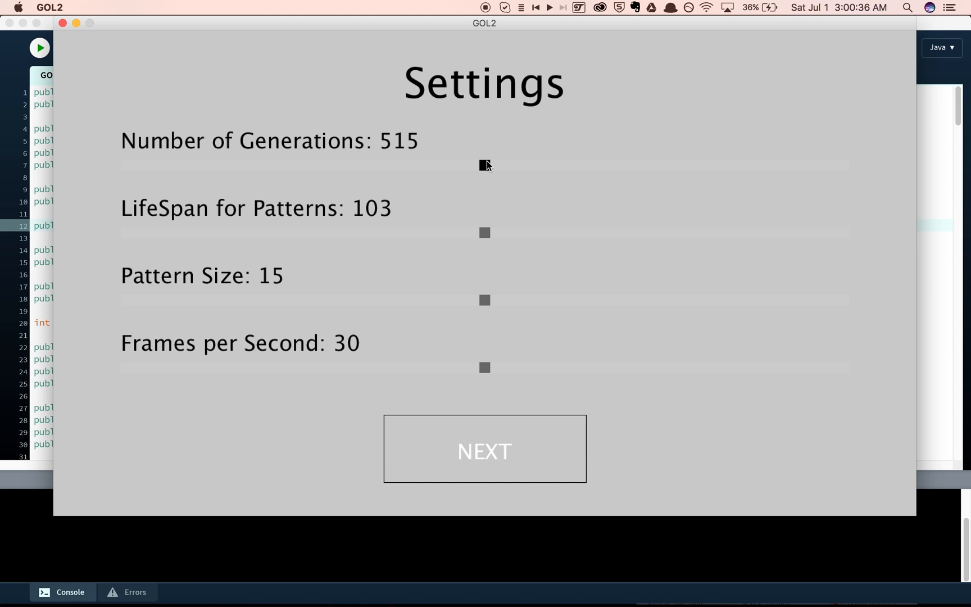
mouse_move(448, 161)
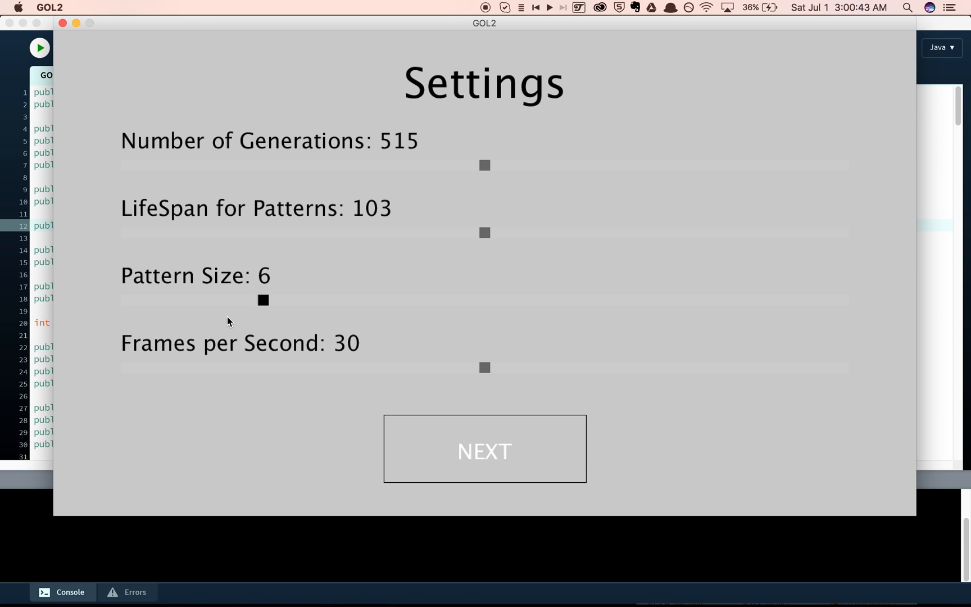
- Adjust Pattern Size to 5 then 14 and start evolving with 515 generations, lifespan 103, 30 fps
drag(263, 300, 238, 301)
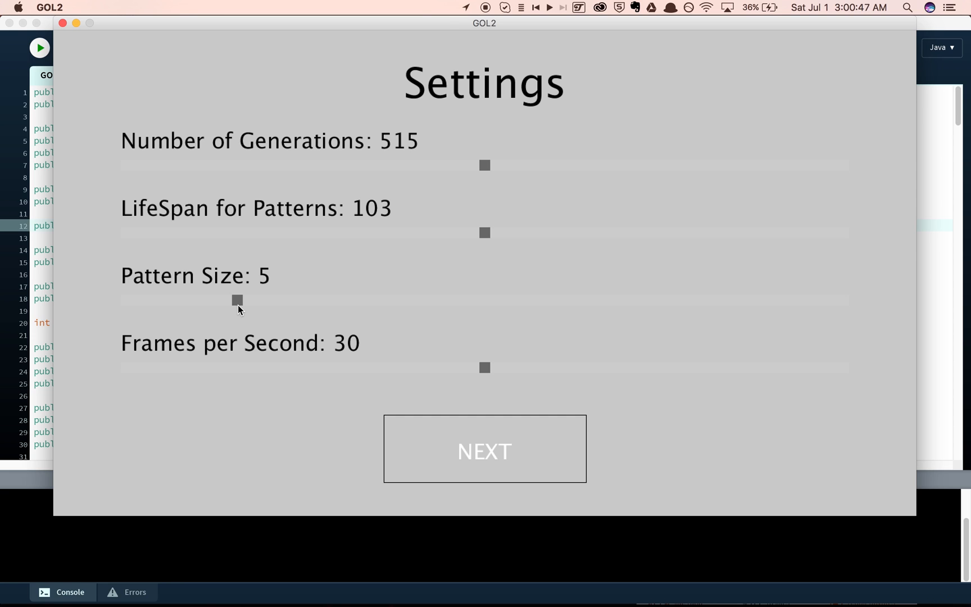
mouse_move(328, 283)
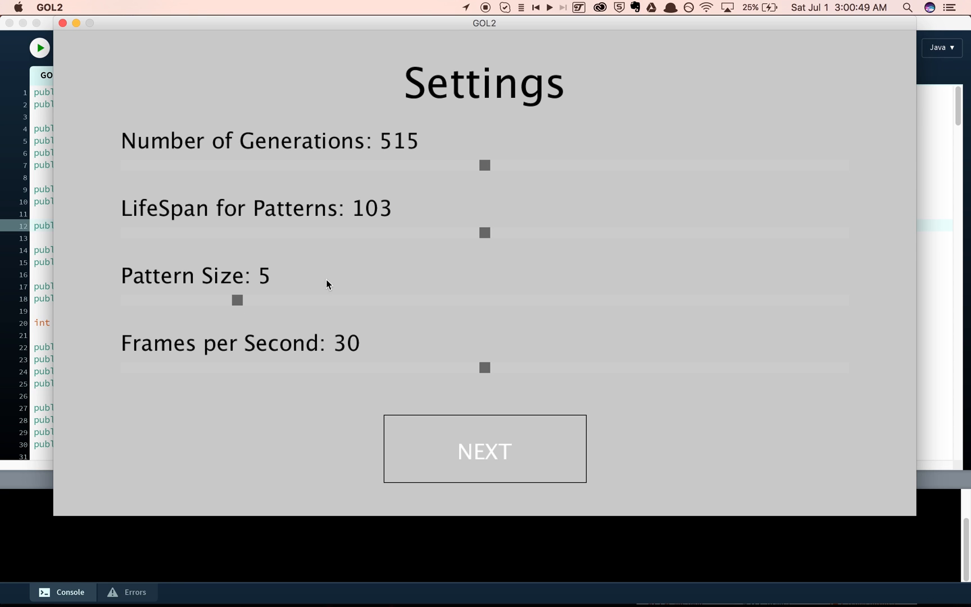
drag(236, 300, 444, 300)
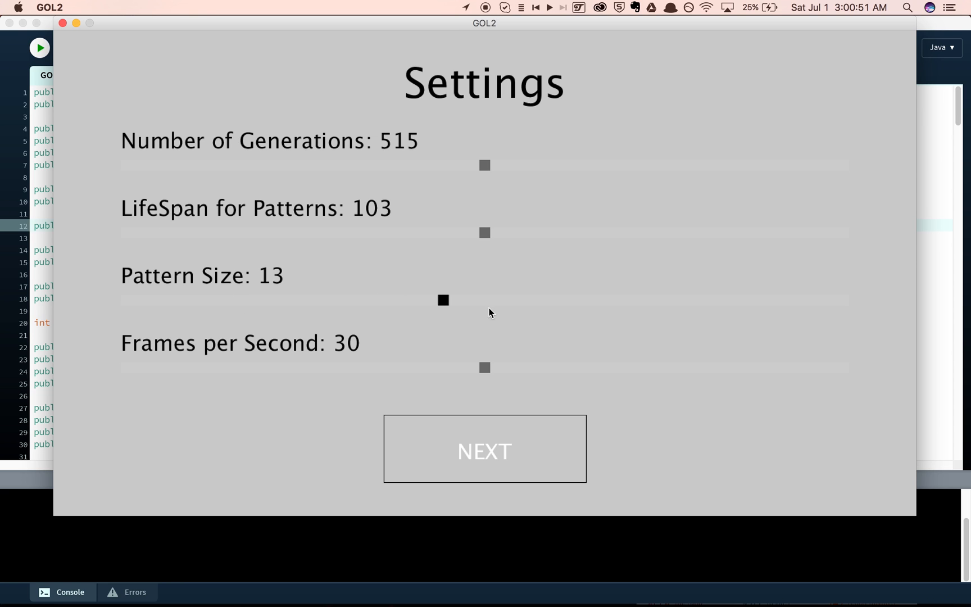
drag(443, 300, 471, 300)
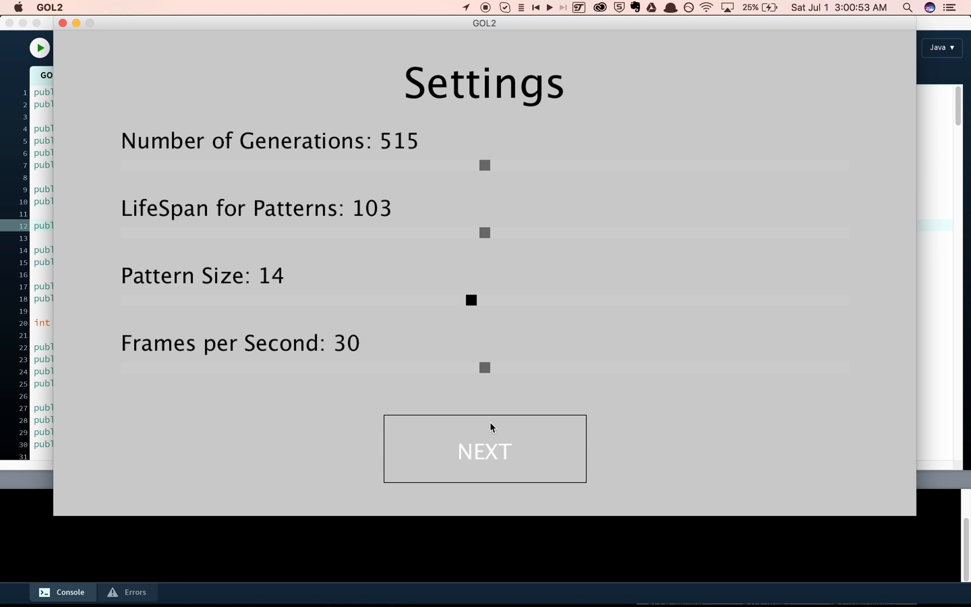
click(484, 449)
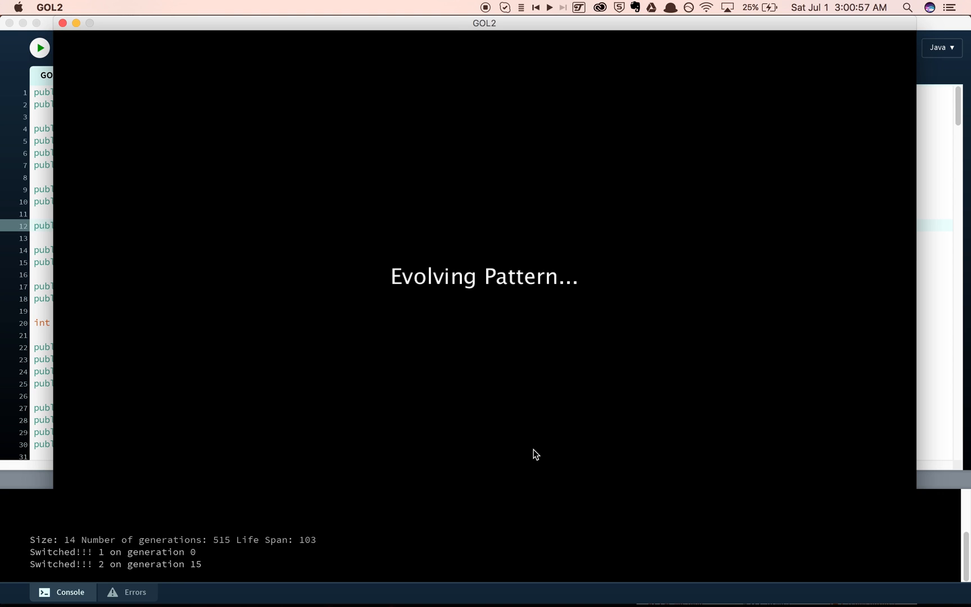
mouse_move(224, 550)
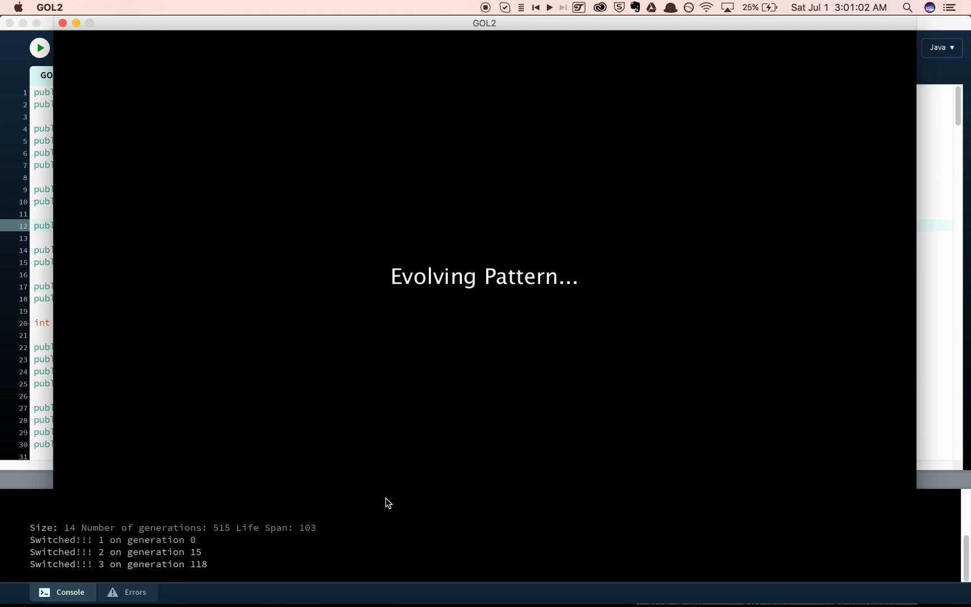
mouse_move(390, 502)
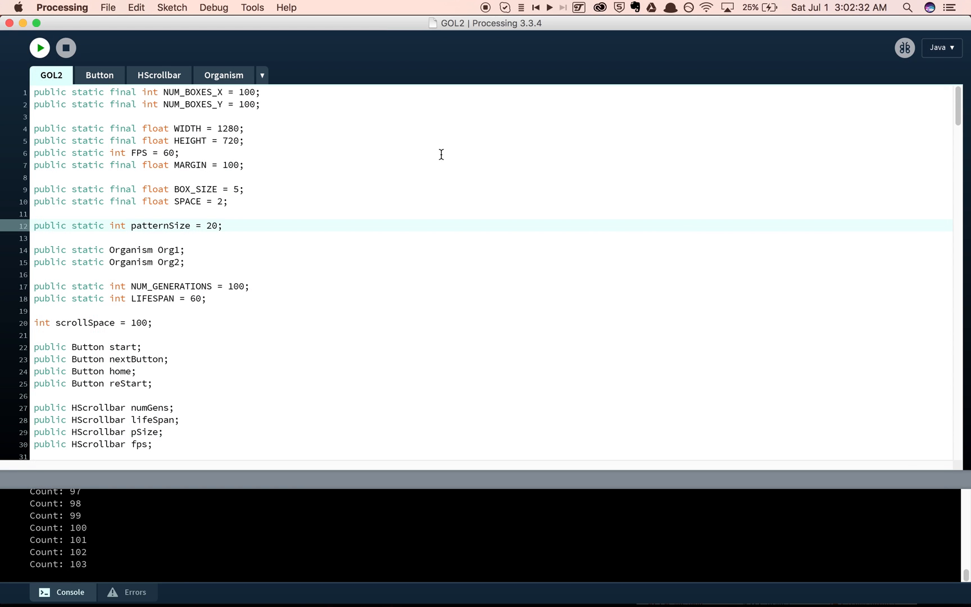
- Rerun the sketch, raise Frames per Second to 53 and start evolving the size-14 pattern
click(39, 47)
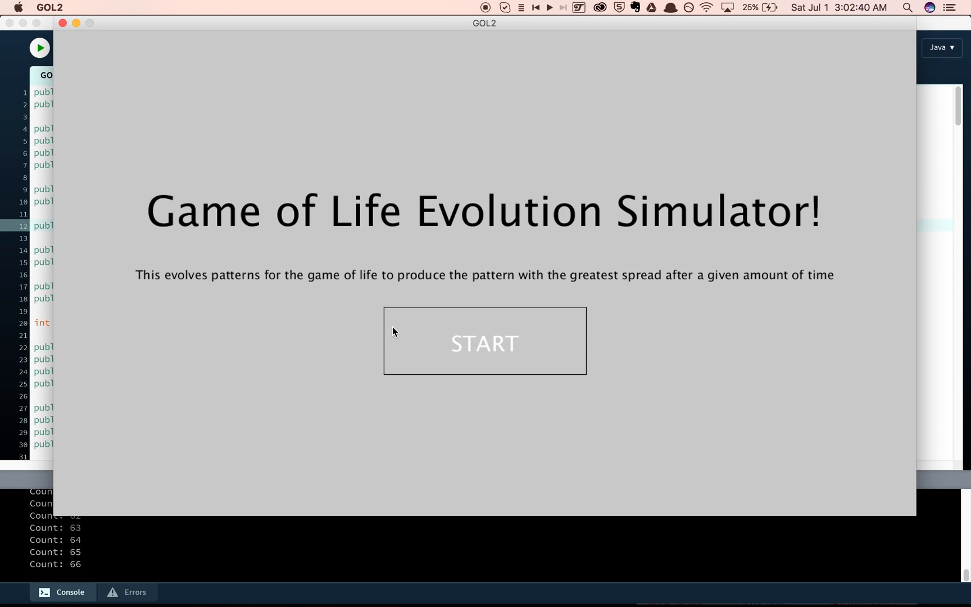
click(483, 340)
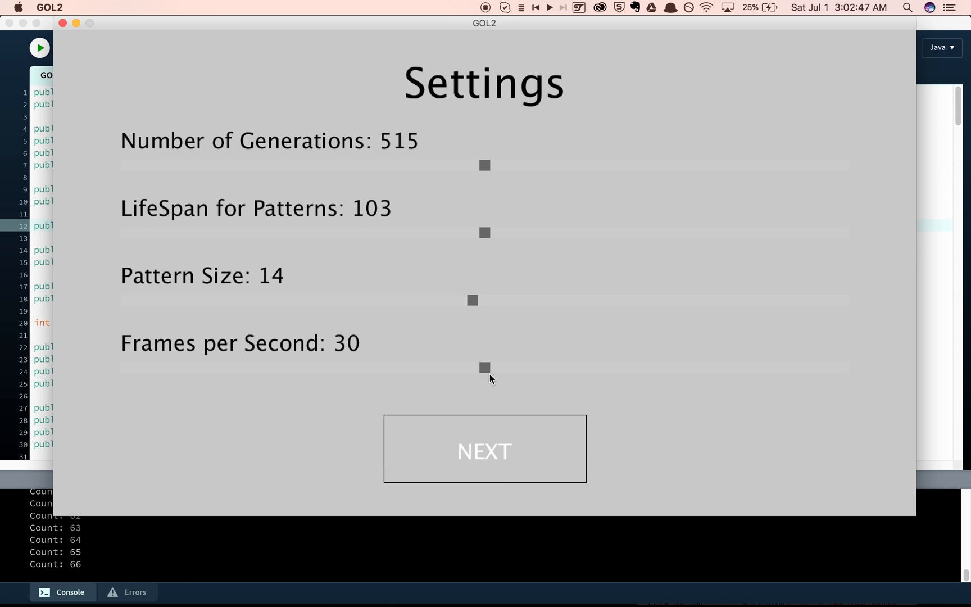
drag(485, 367, 768, 368)
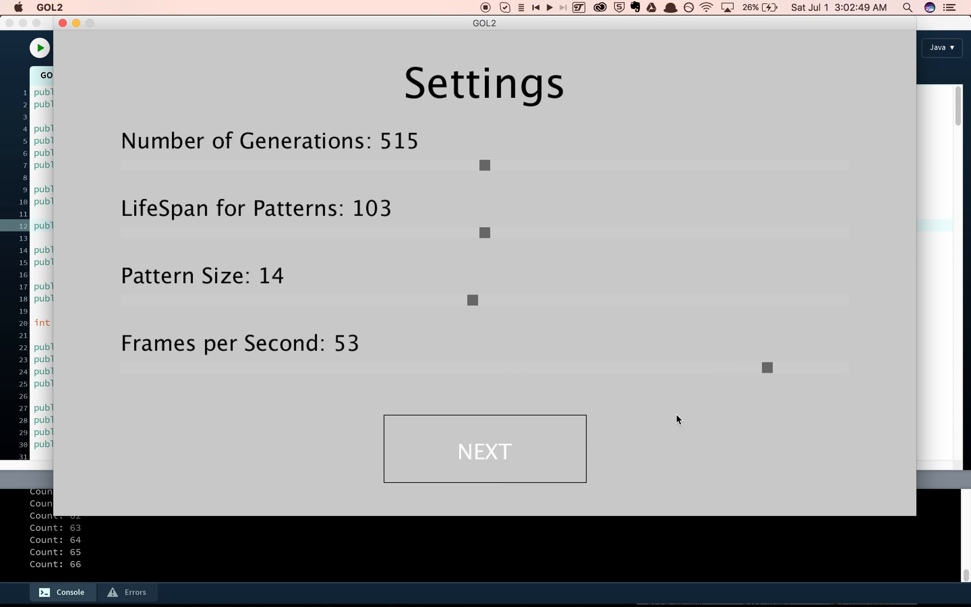
click(484, 449)
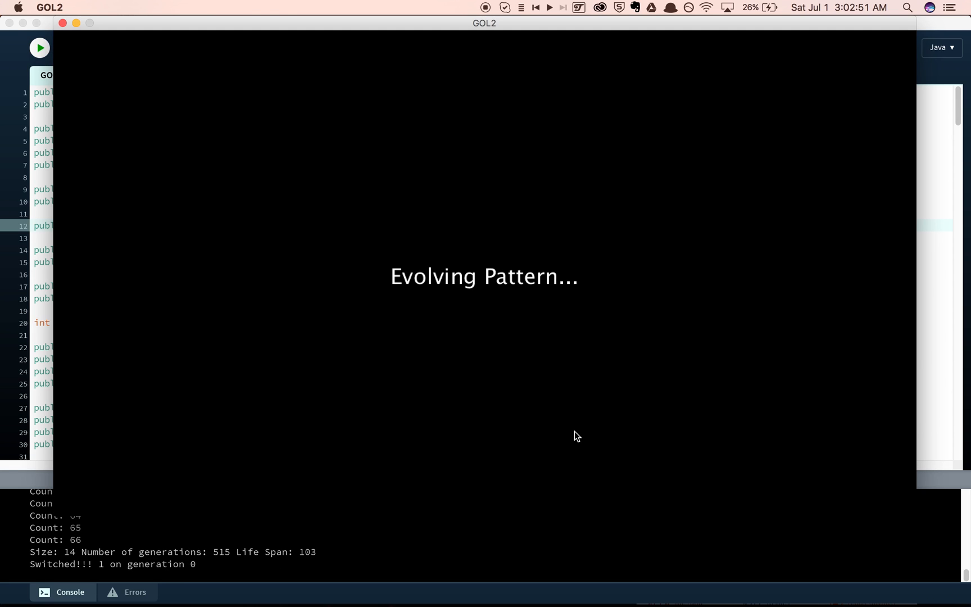